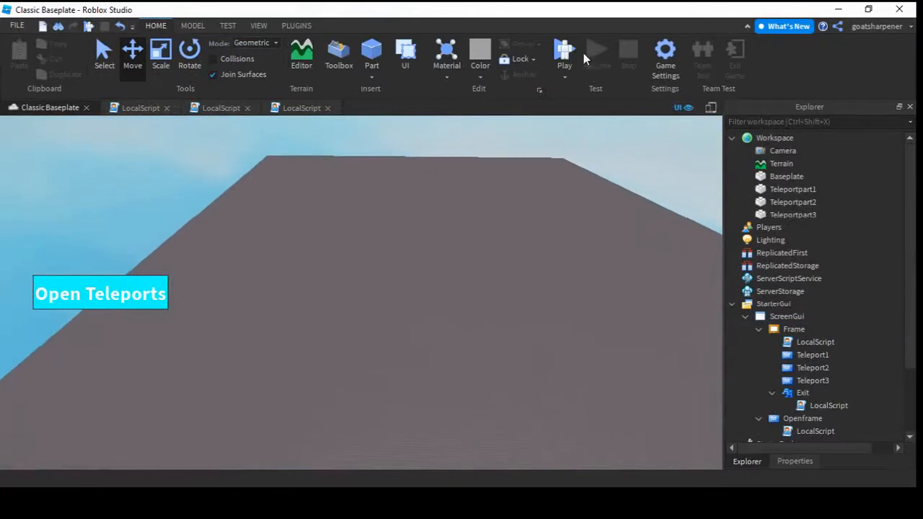
# - Start a playtest and open the teleport menu with its three teleport buttons
pyautogui.click(566, 51)
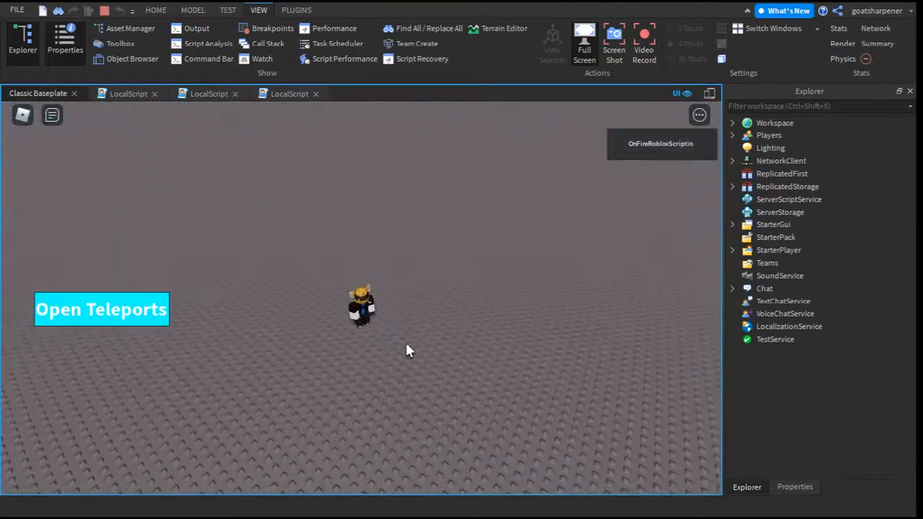
pyautogui.click(101, 308)
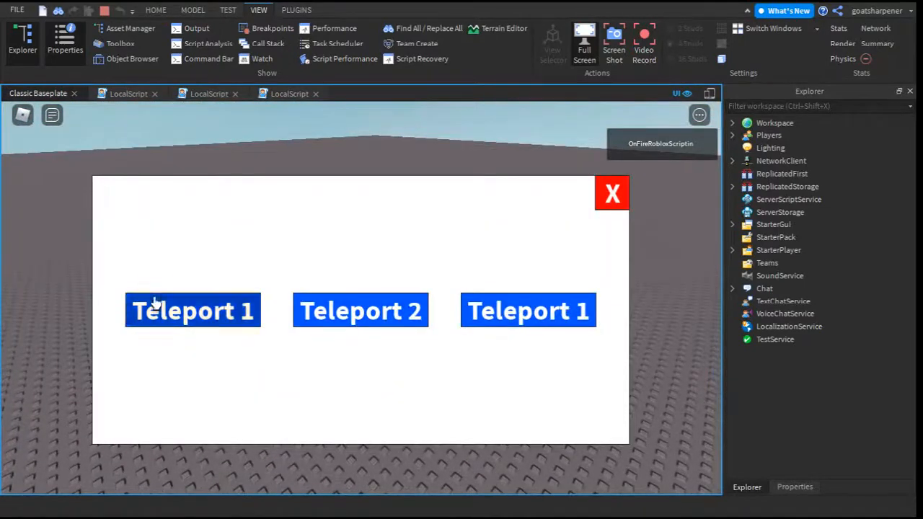
pyautogui.moveTo(611, 194)
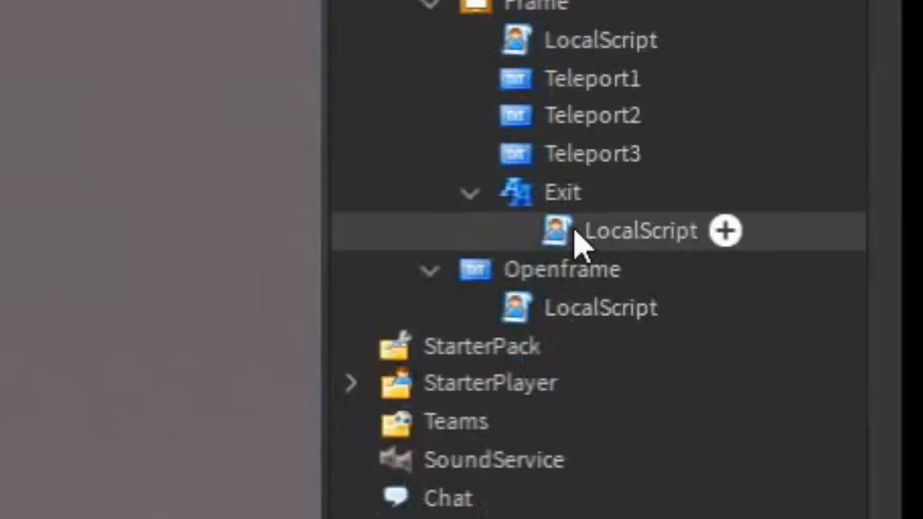
# - Replace the frame's Exit TextLabel with a TextButton keeping its LocalScript, and inspect the Frame's properties
pyautogui.click(563, 191)
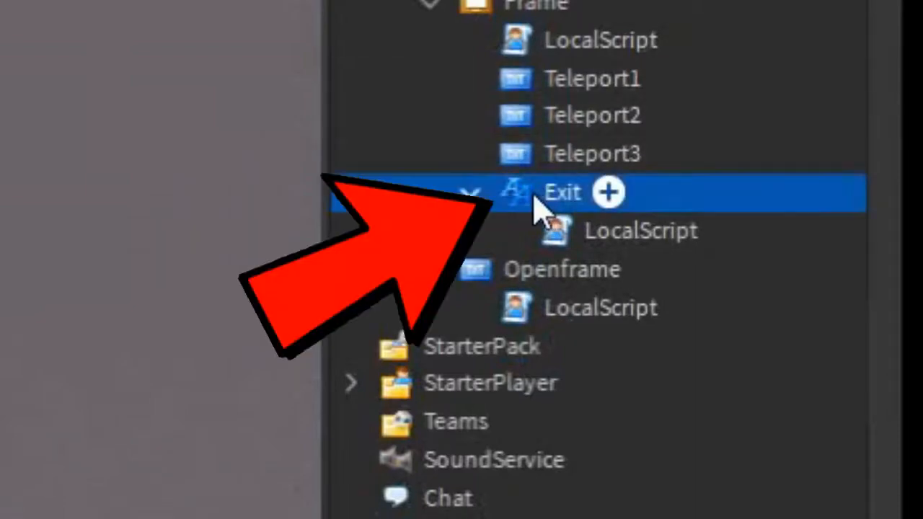
pyautogui.moveTo(649, 202)
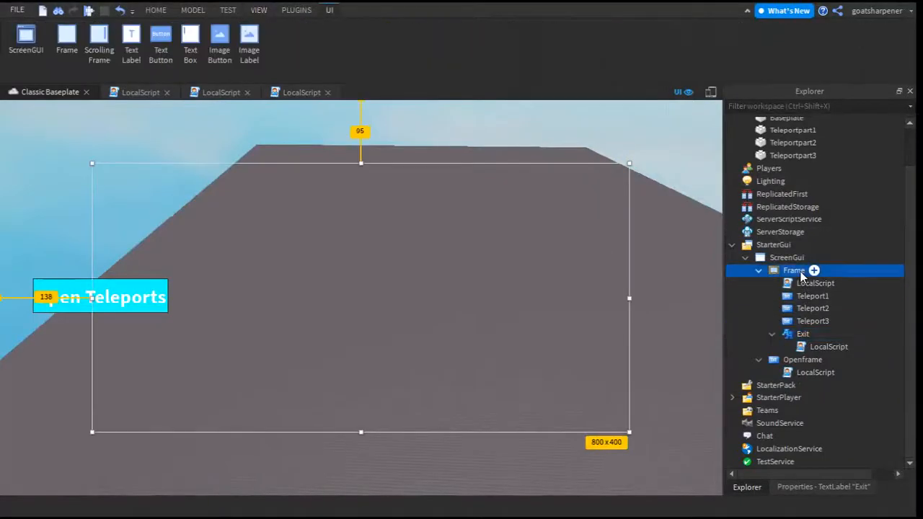
pyautogui.click(814, 270)
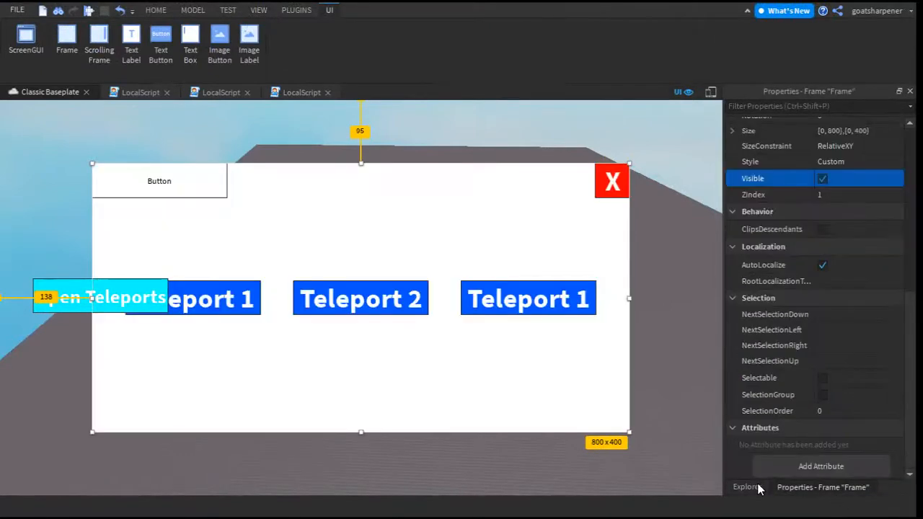
pyautogui.click(747, 487)
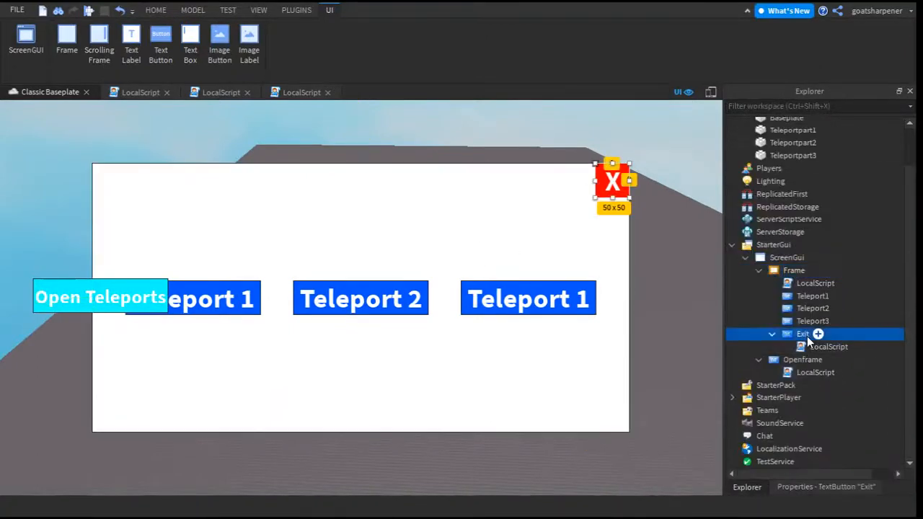
pyautogui.click(794, 270)
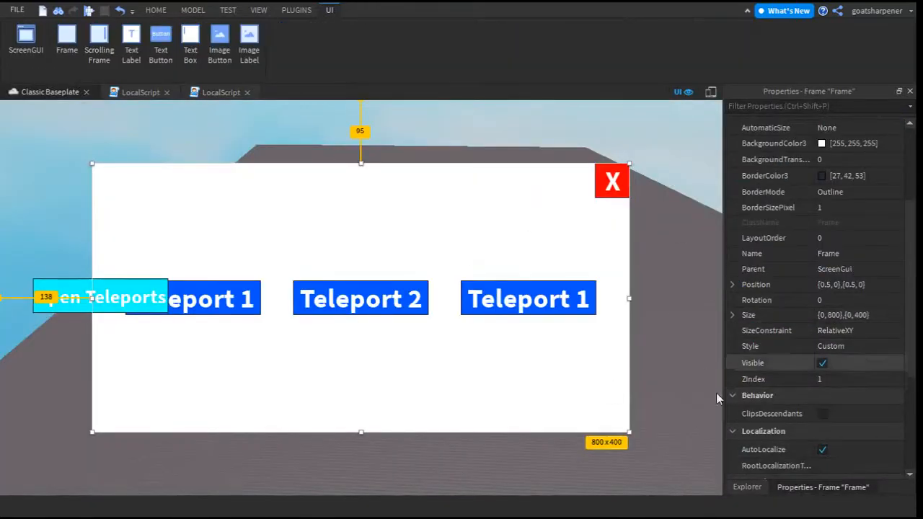
pyautogui.click(822, 363)
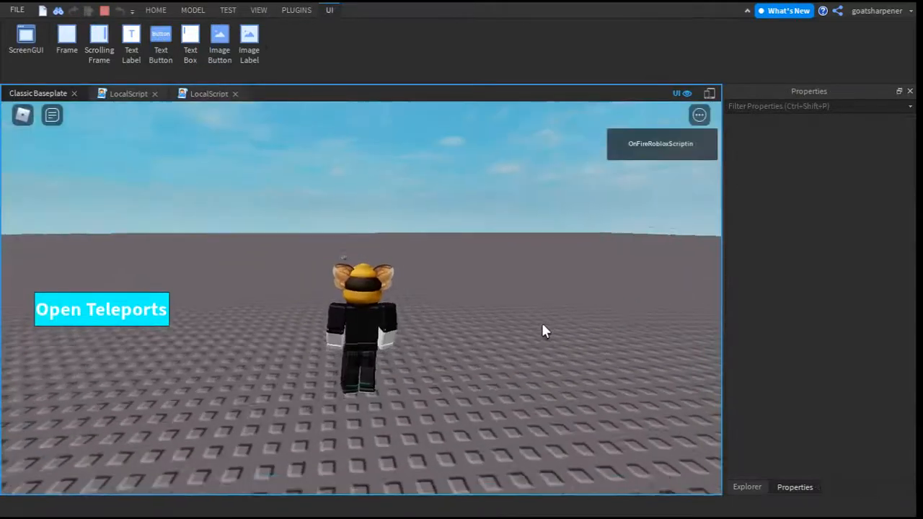
# - Open the teleport menu in the running playtest to show its buttons and close mark
pyautogui.click(101, 309)
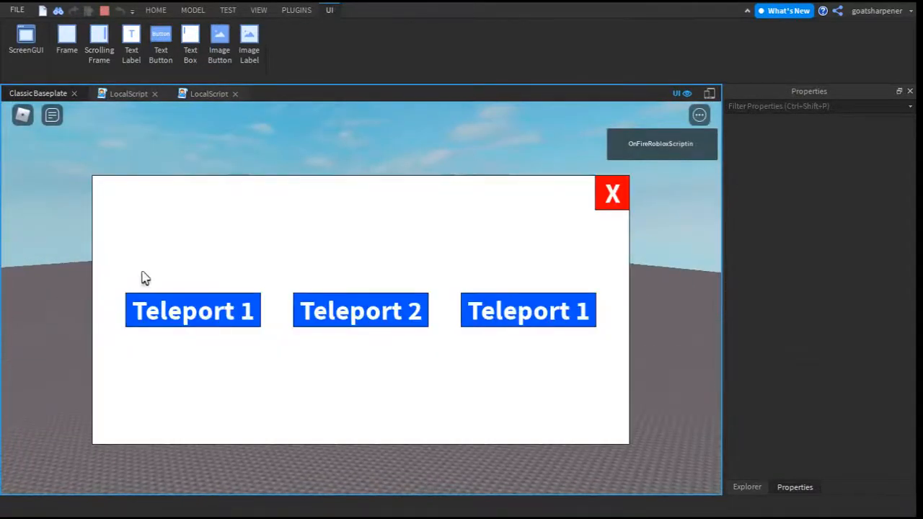
pyautogui.moveTo(612, 193)
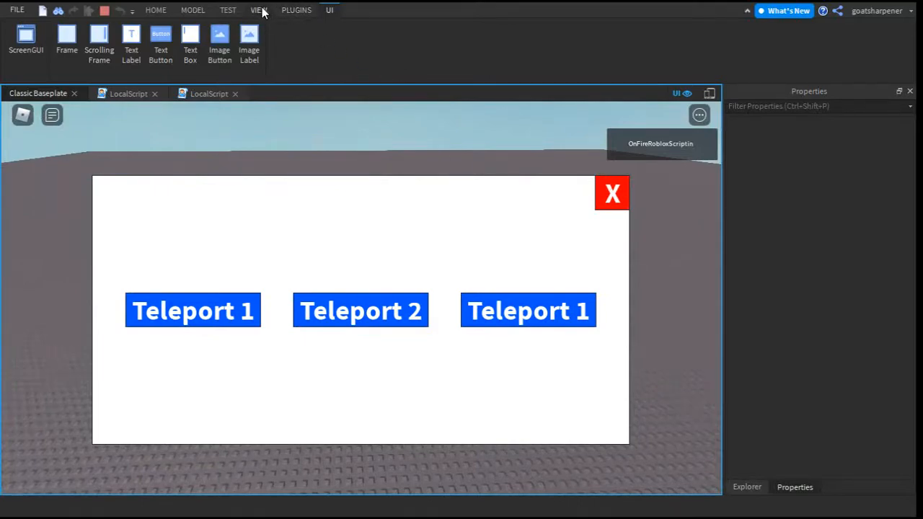
# - Show the View tab's panel tools to reach the Output log
pyautogui.click(260, 9)
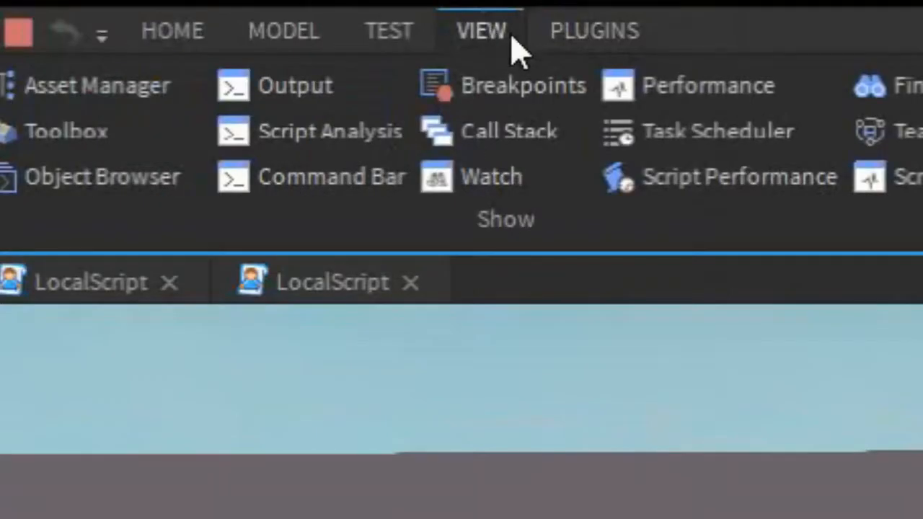
pyautogui.moveTo(339, 94)
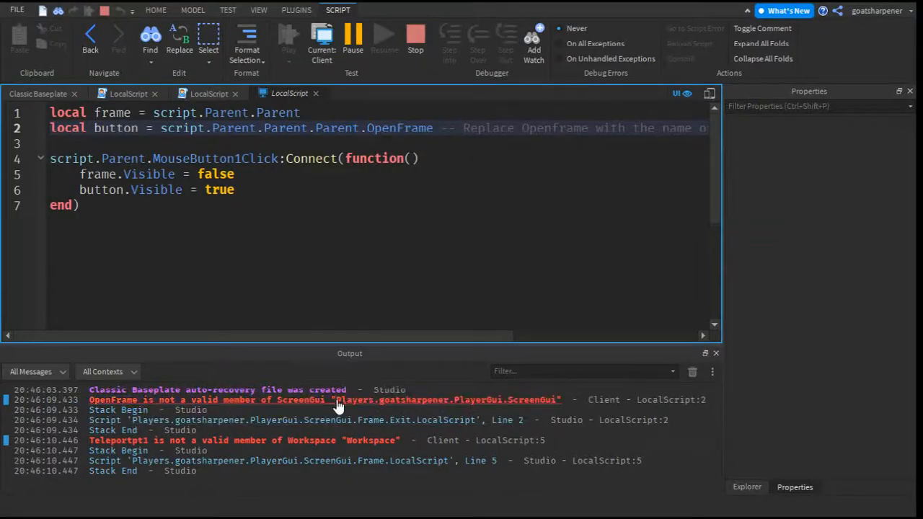
# - Follow the OpenFrame error to the script and compare it with the button's real name Openframe in PlayerGui
pyautogui.click(747, 487)
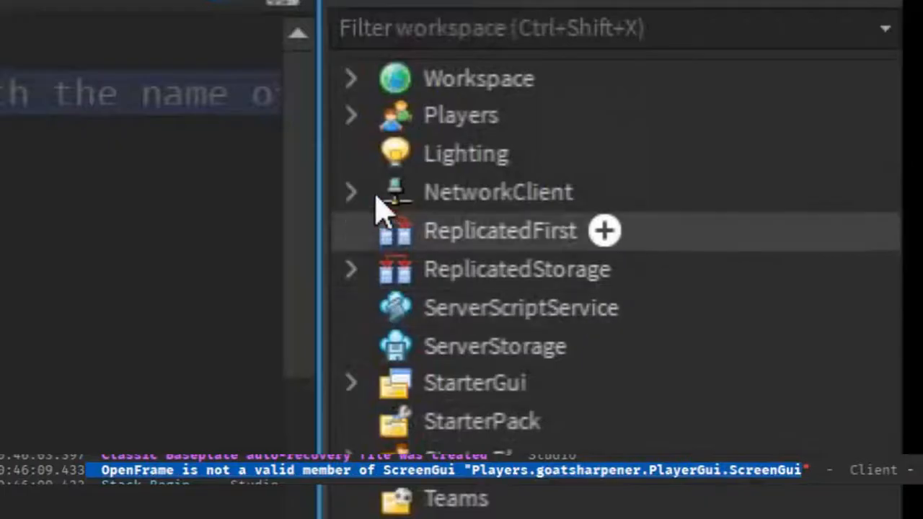
pyautogui.click(352, 115)
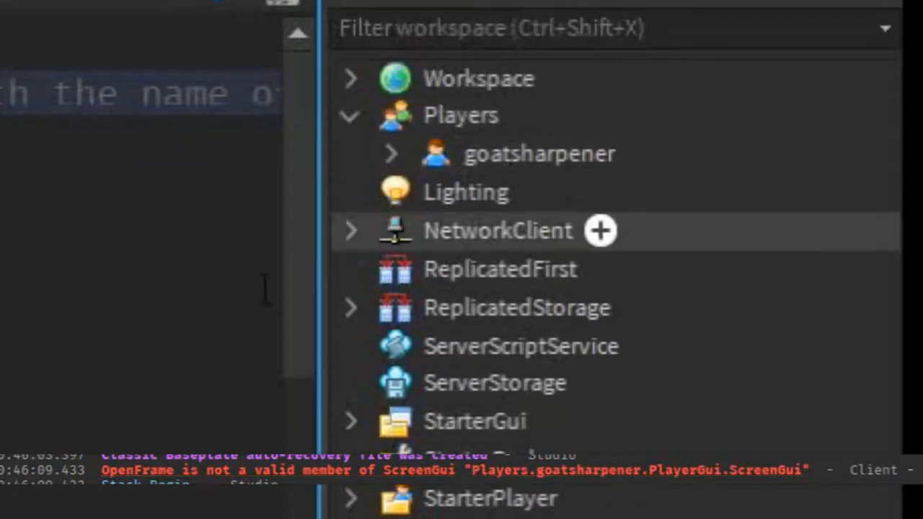
pyautogui.moveTo(710, 127)
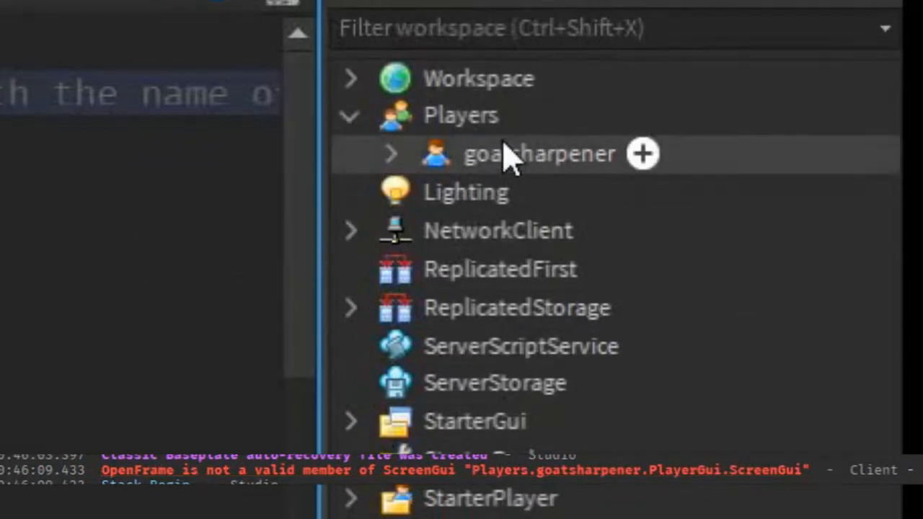
pyautogui.click(392, 153)
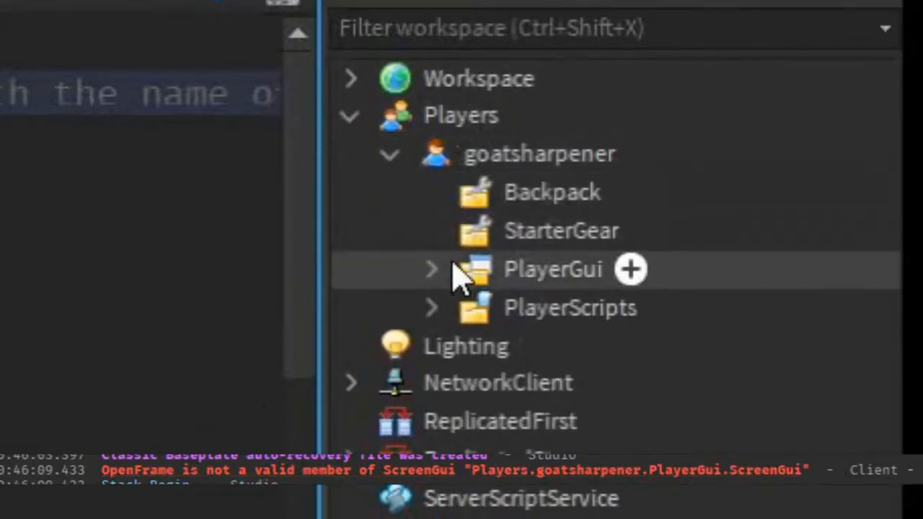
pyautogui.click(432, 269)
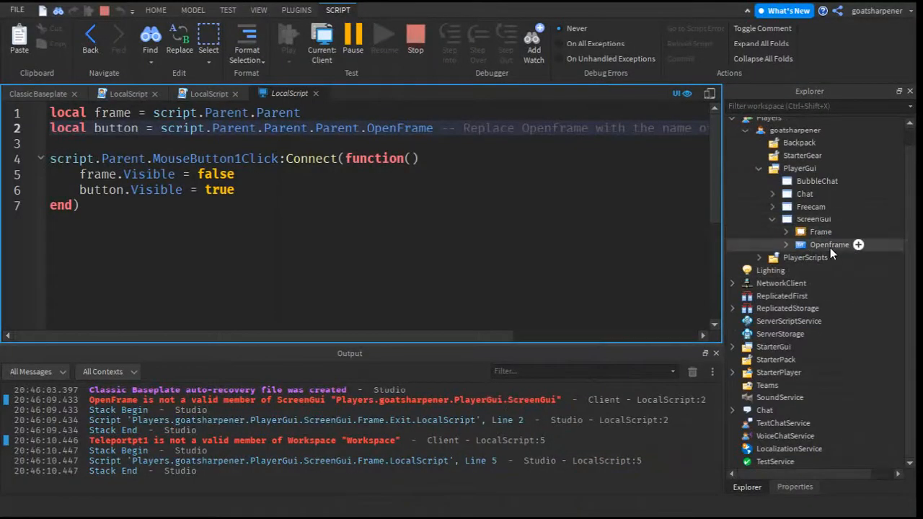
pyautogui.click(829, 245)
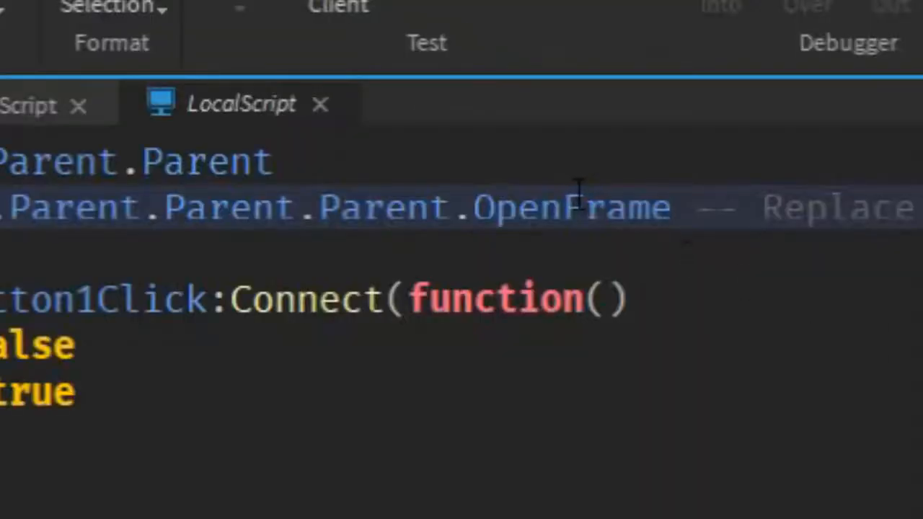
pyautogui.doubleClick(571, 207)
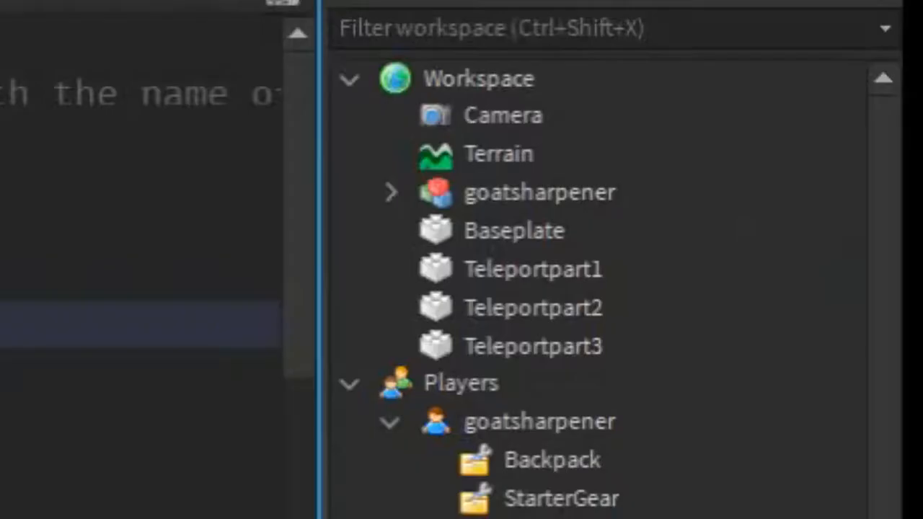
pyautogui.moveTo(498, 269)
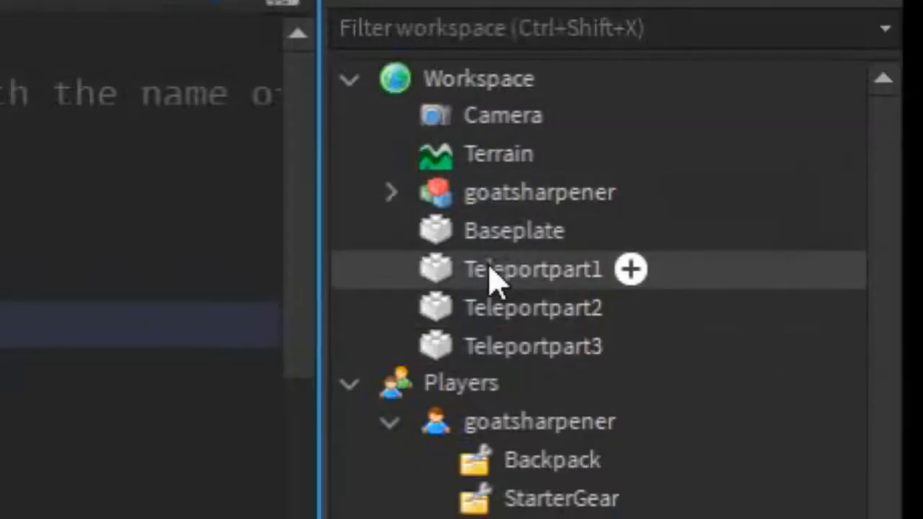
# - Set place1 to game.Workspace.Teleportpart1, confirming the part's name among Teleportpart1–3
pyautogui.click(533, 308)
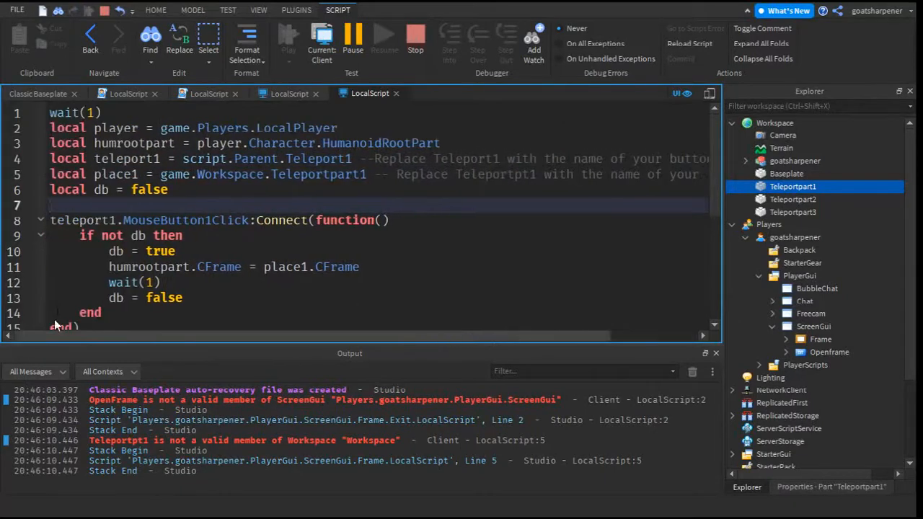
pyautogui.hscroll(3)
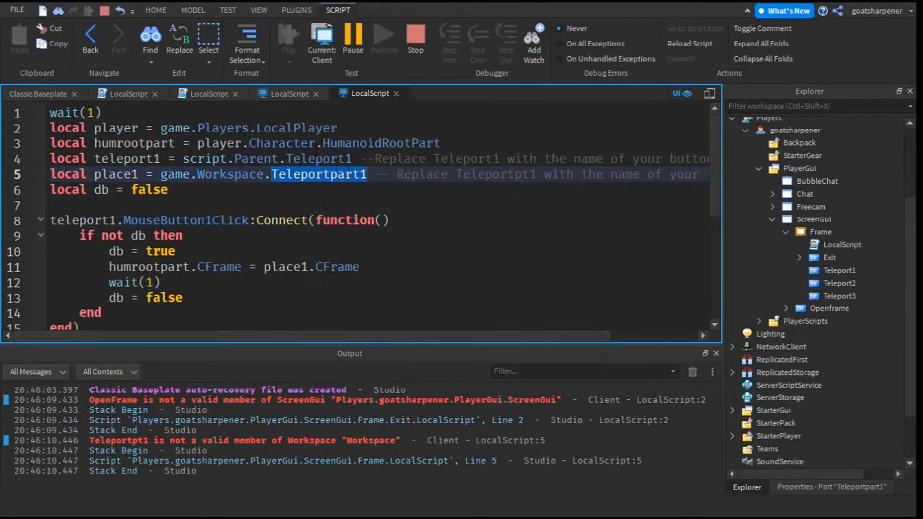
pyautogui.click(794, 186)
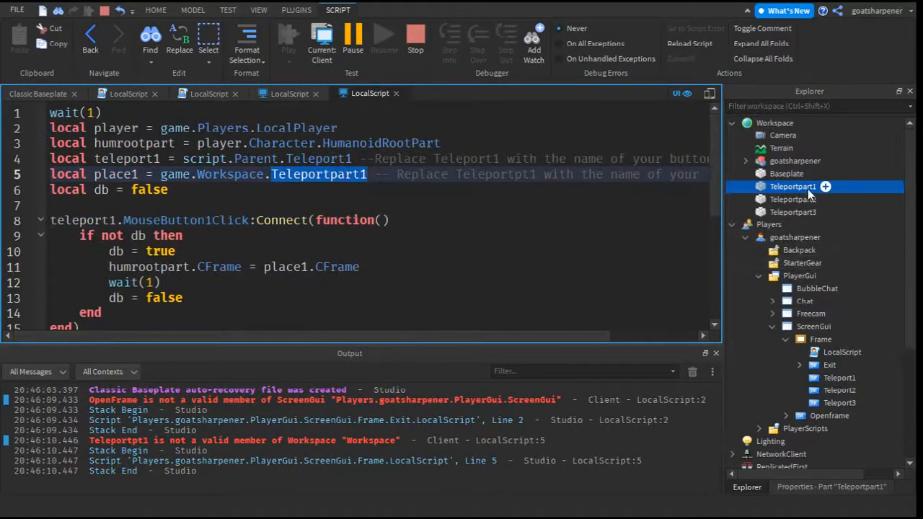
pyautogui.moveTo(51, 94)
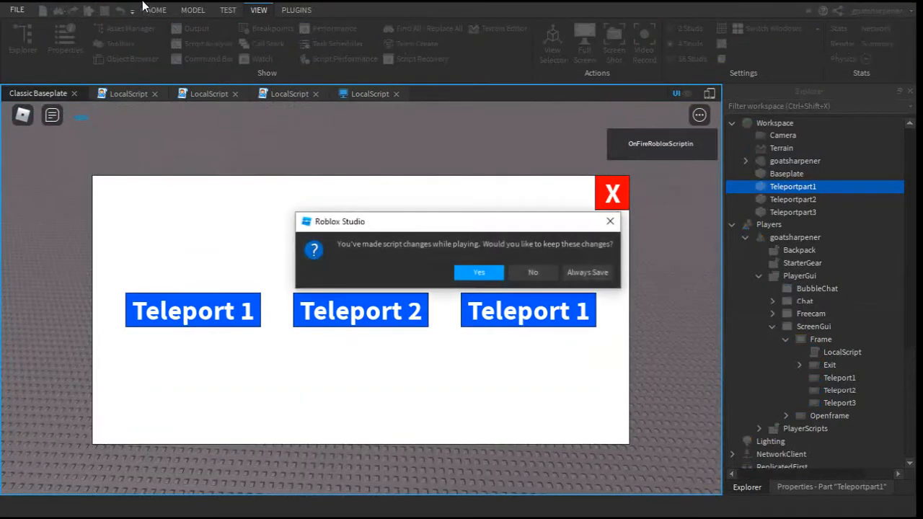
# - Keep the script changes made during play and restart the playtest
pyautogui.click(479, 271)
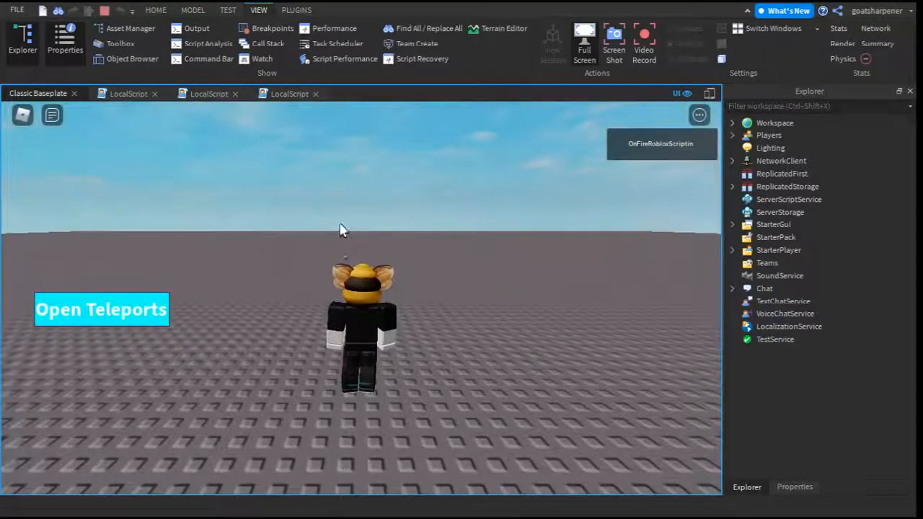
# - Use Teleport 1 repeatedly so the frame closes and the character moves, then show the error-free Output log
pyautogui.click(101, 309)
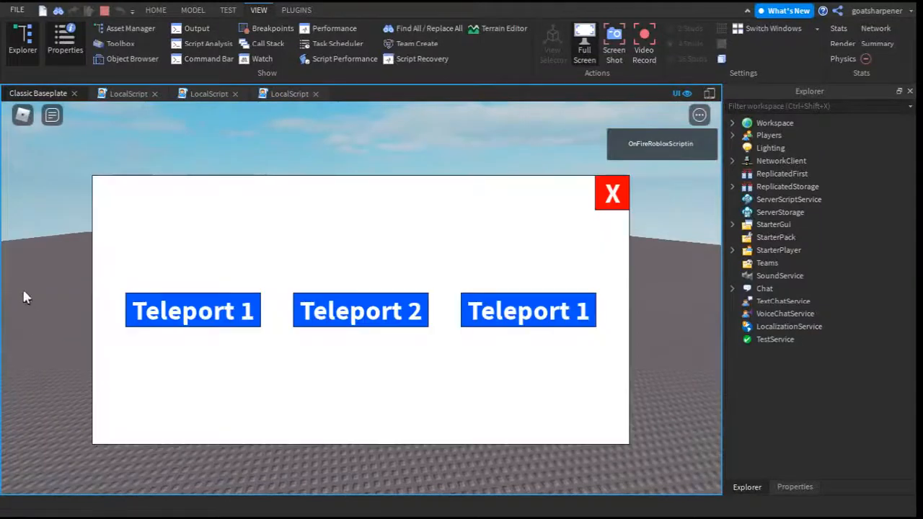
pyautogui.moveTo(476, 219)
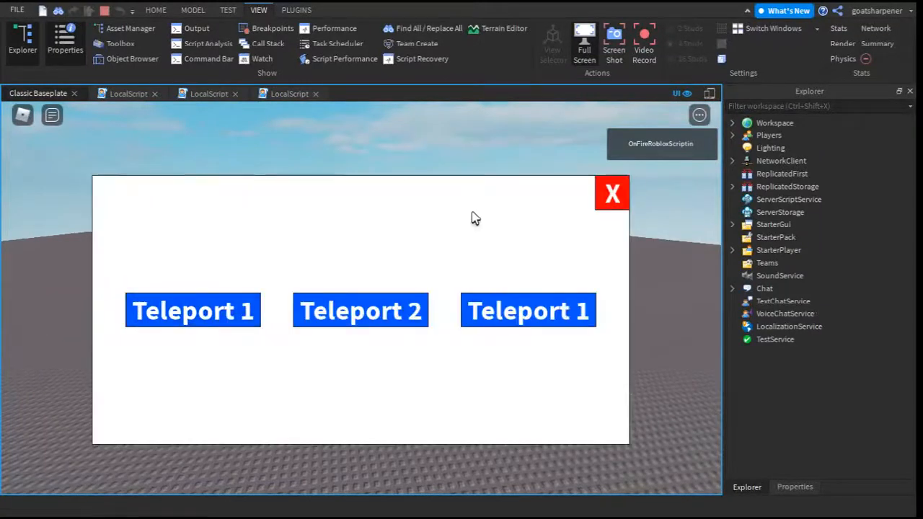
pyautogui.click(612, 193)
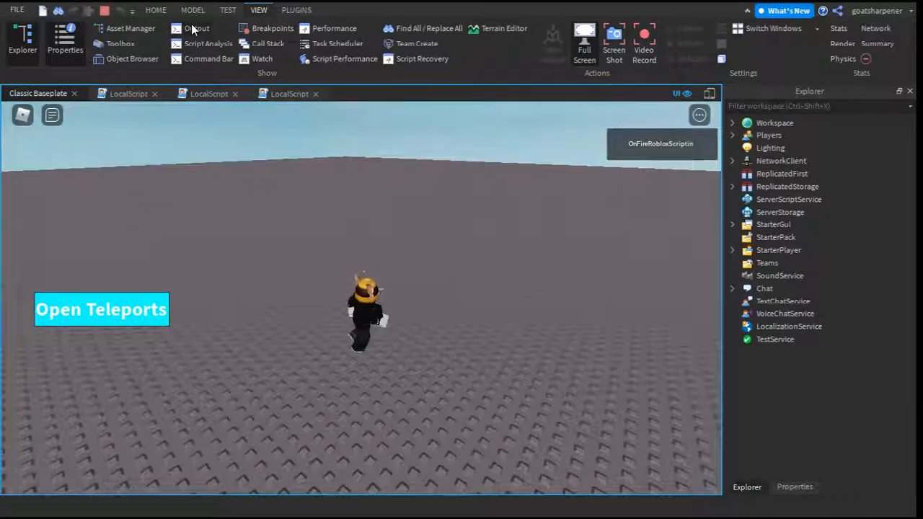
pyautogui.click(197, 29)
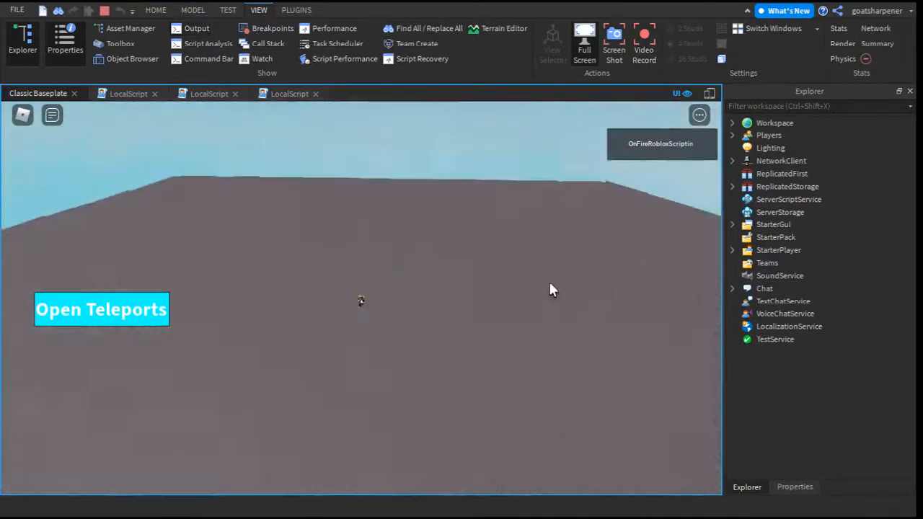
pyautogui.click(101, 309)
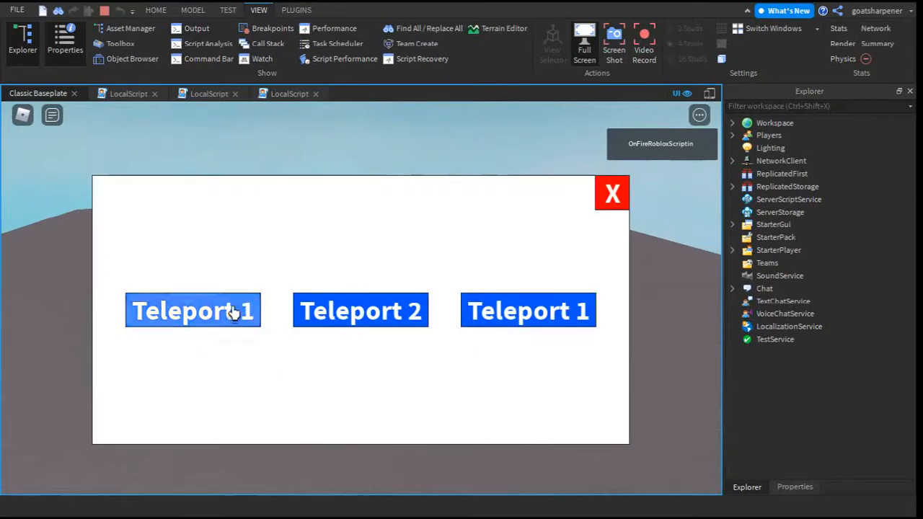
pyautogui.click(612, 194)
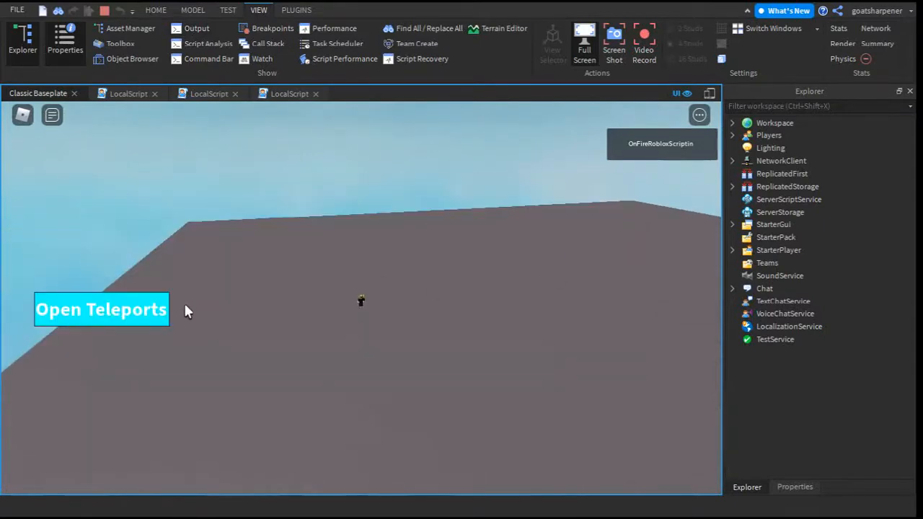
pyautogui.click(101, 309)
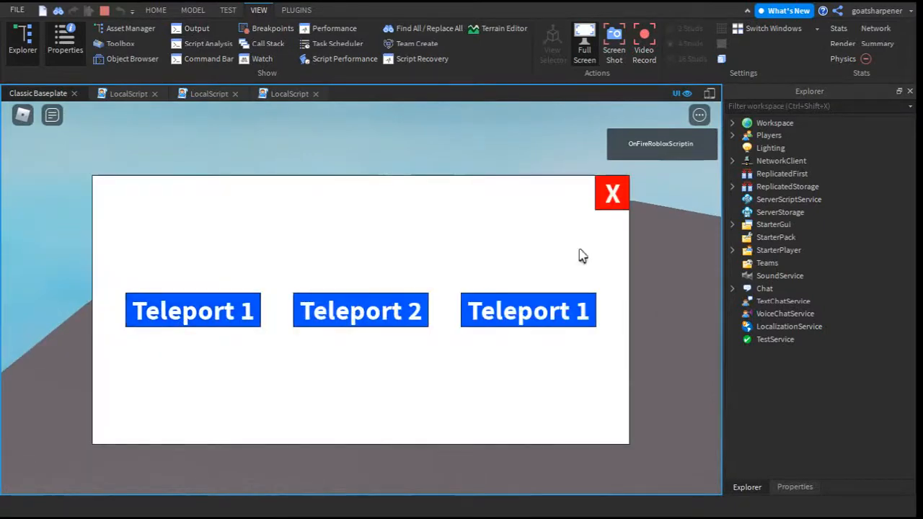
pyautogui.moveTo(193, 310)
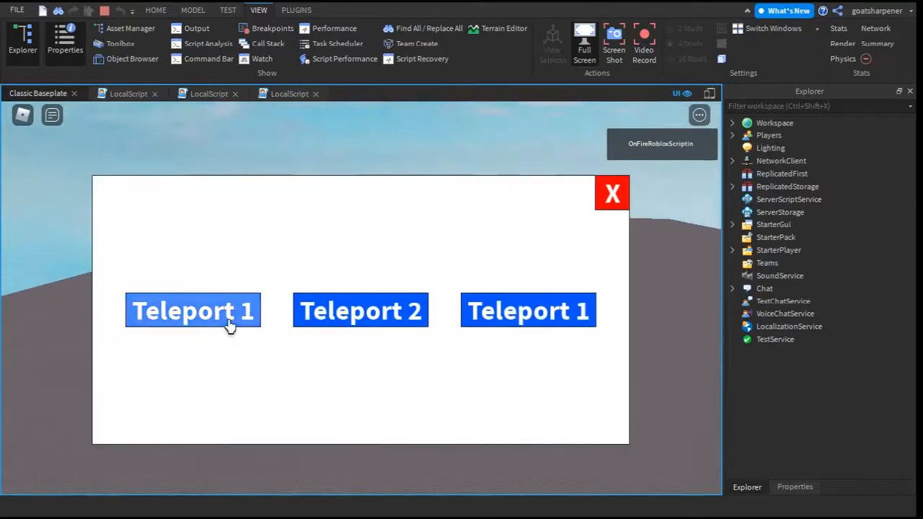
pyautogui.click(612, 193)
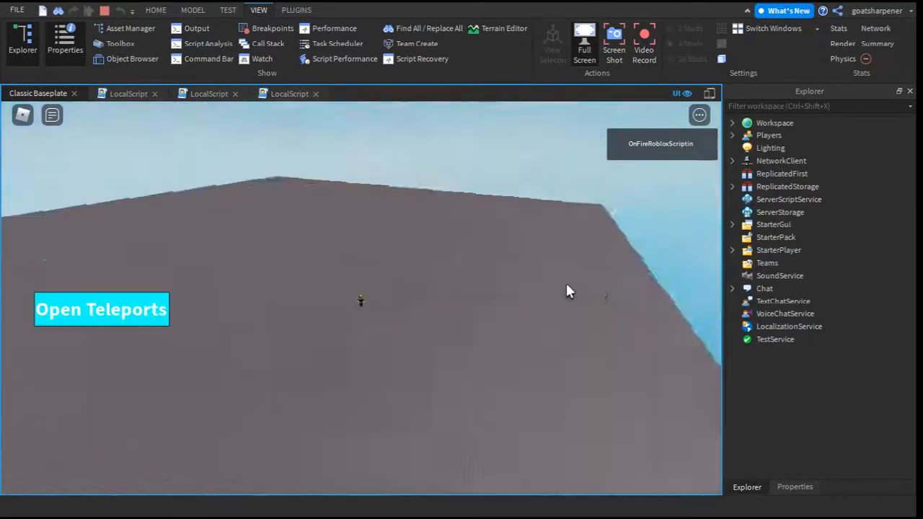
pyautogui.click(101, 308)
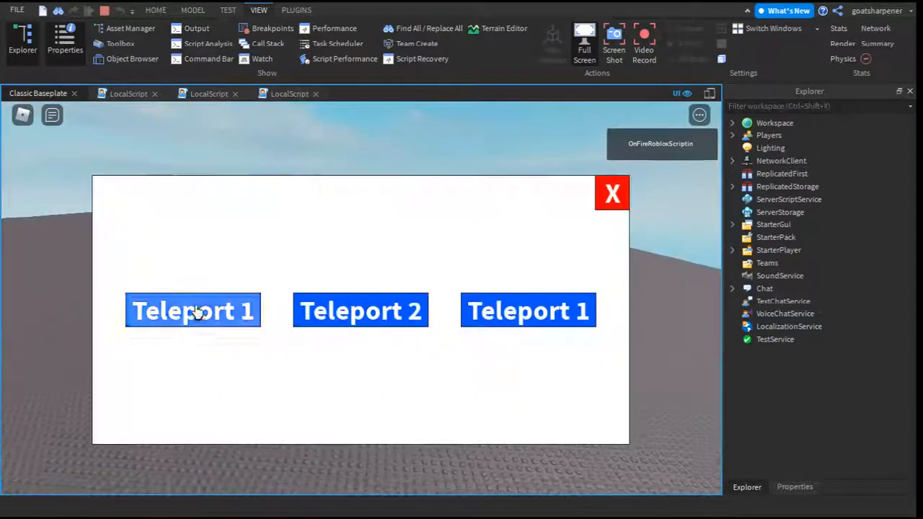
pyautogui.click(612, 193)
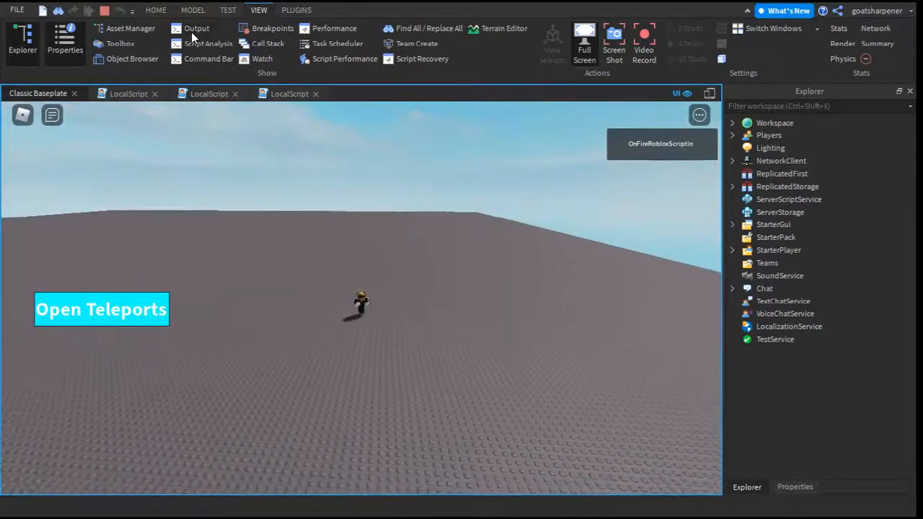
pyautogui.click(196, 29)
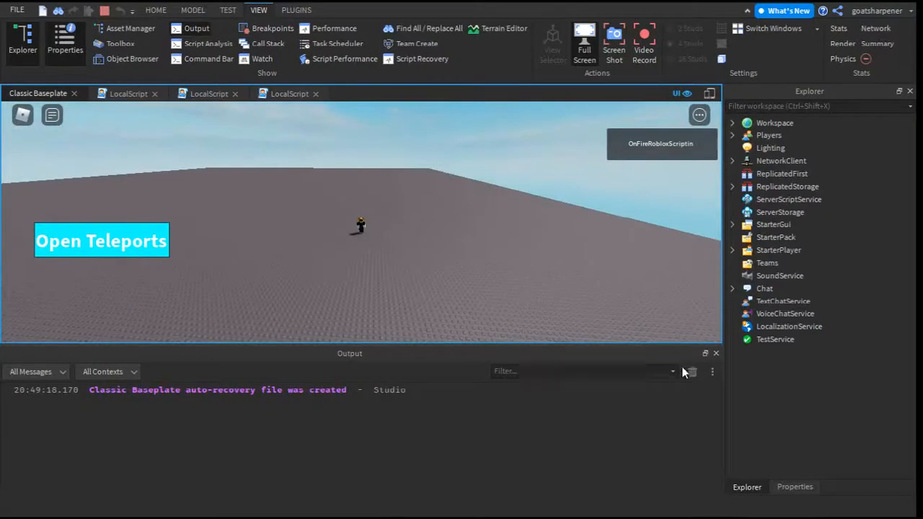